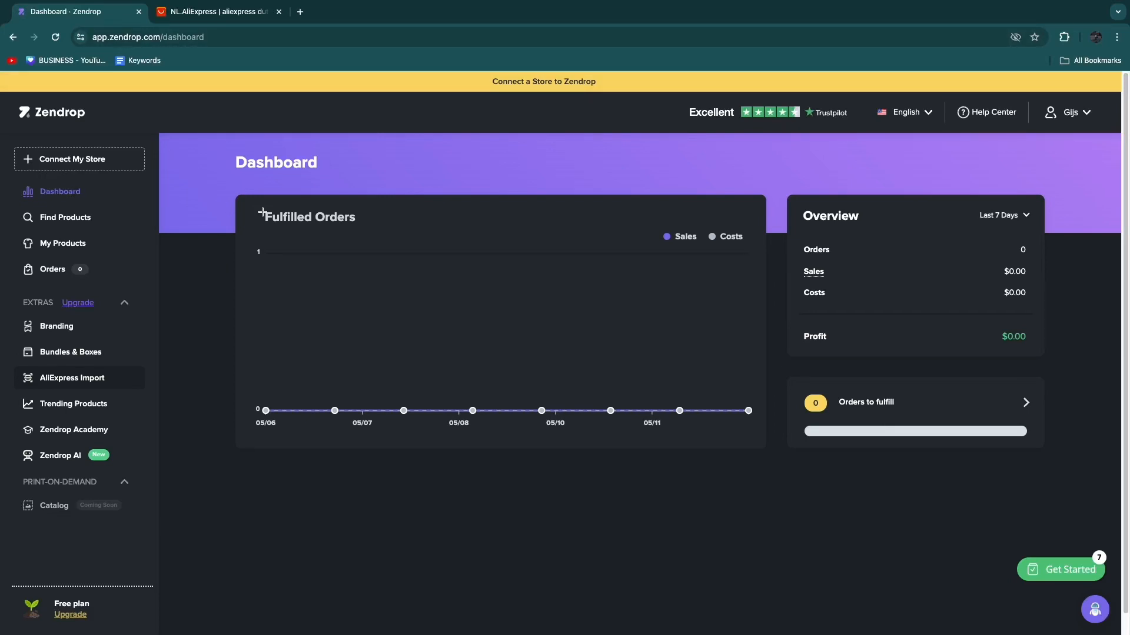
pyautogui.moveTo(201, 224)
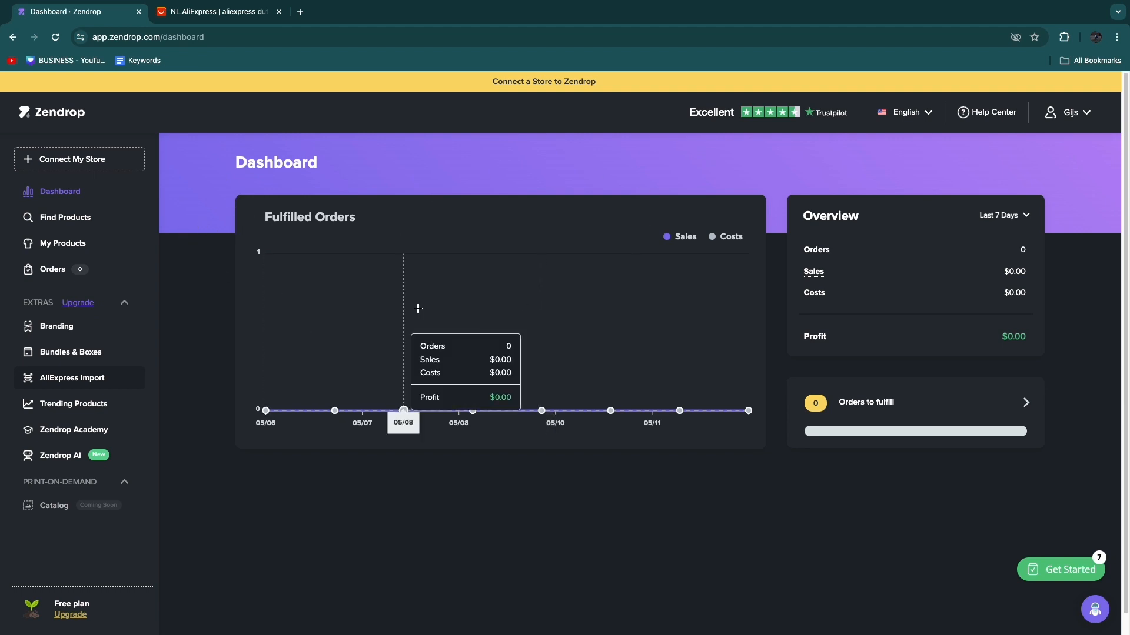
# Open the Netum desktop barcode scanner listing from AliExpress, then return to the Zendrop dashboard.
pyautogui.click(216, 12)
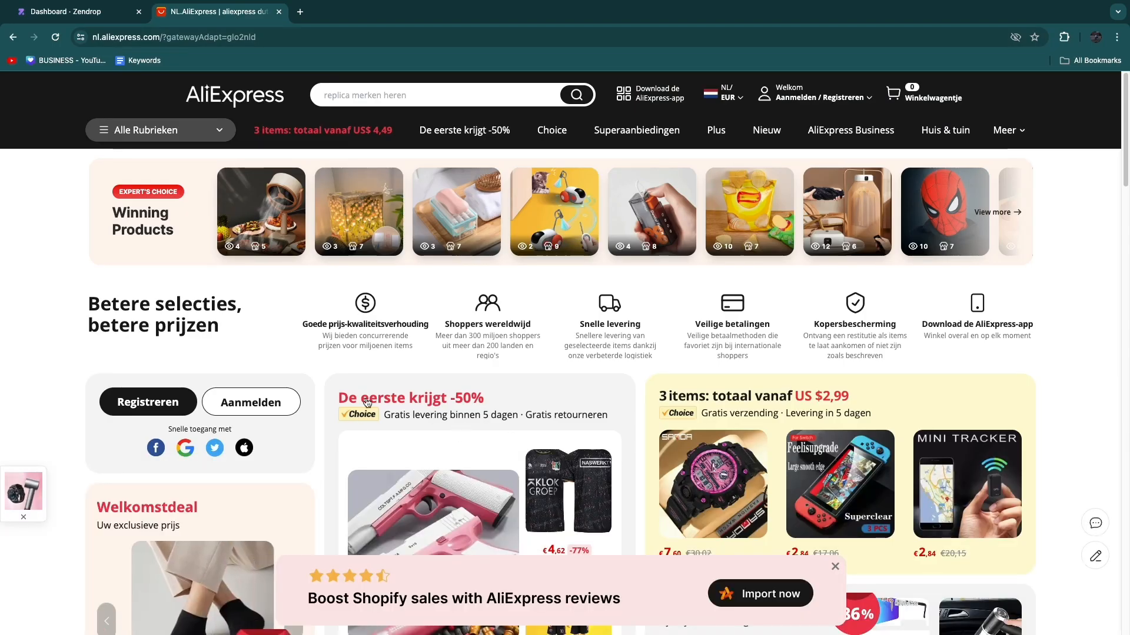
pyautogui.moveTo(456, 401)
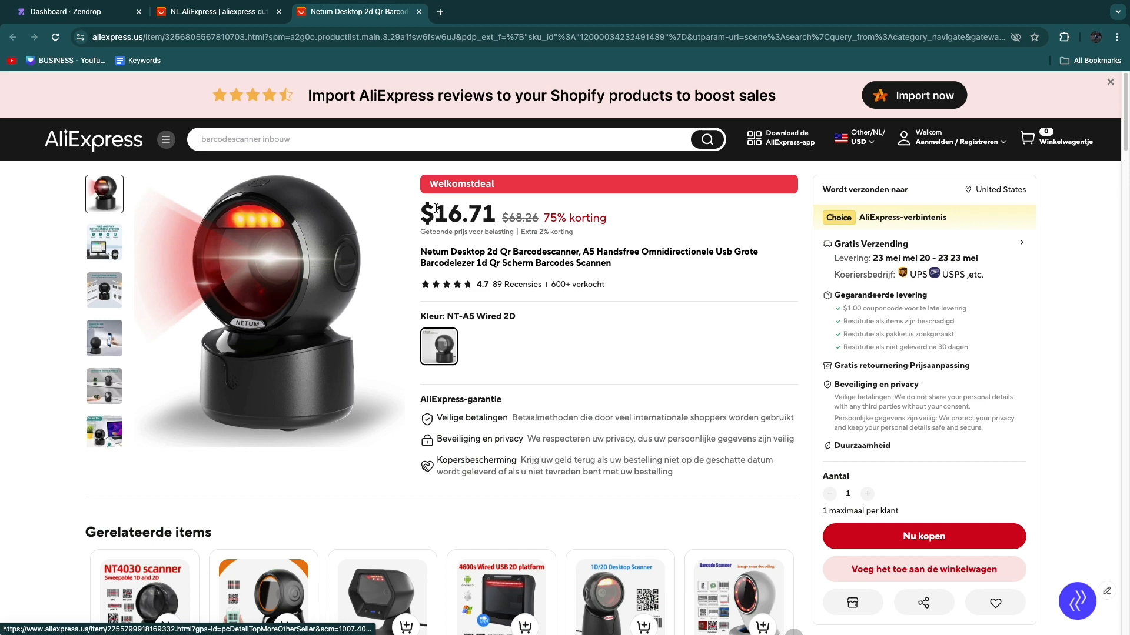
pyautogui.moveTo(285, 51)
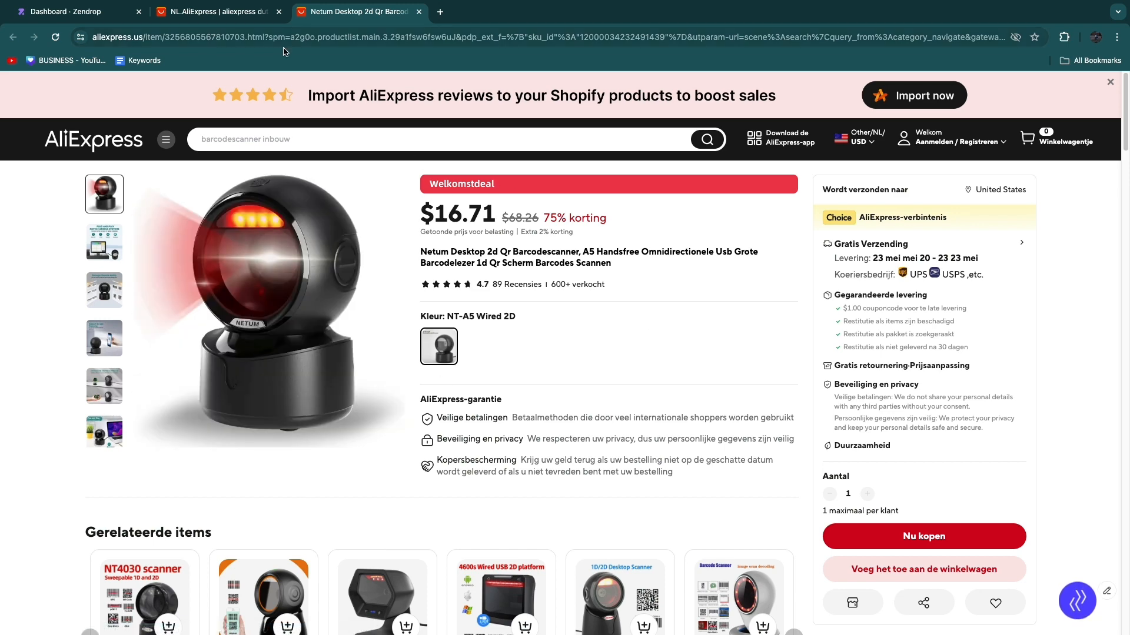
pyautogui.click(72, 12)
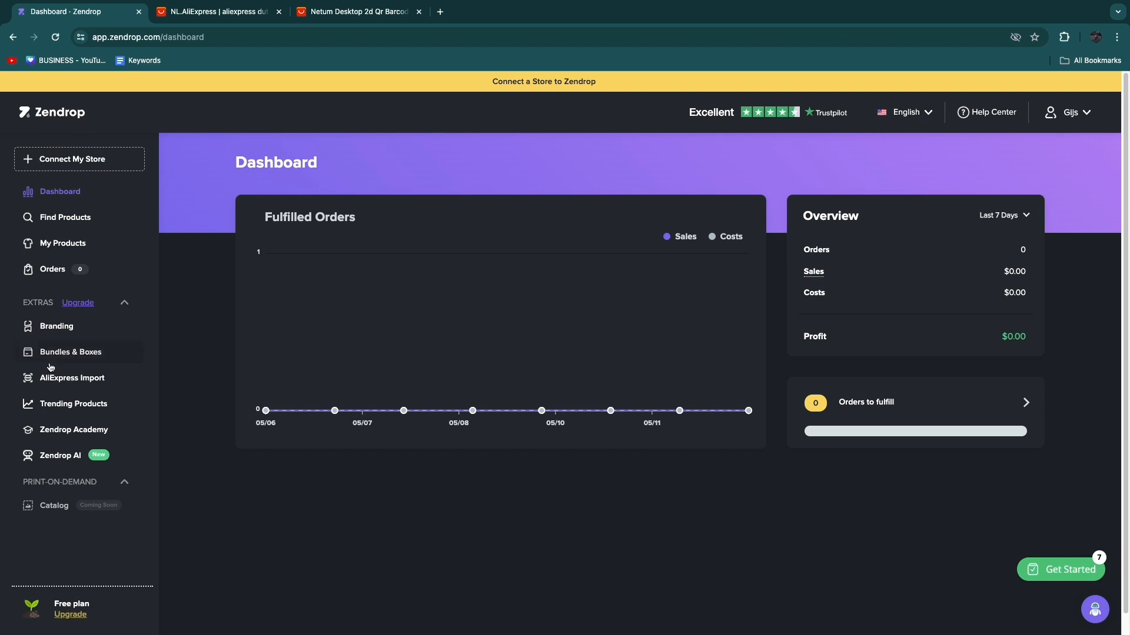
# Add the Zendrop AliExpress Product Importer to Chrome and return to the Netum scanner page.
pyautogui.click(72, 378)
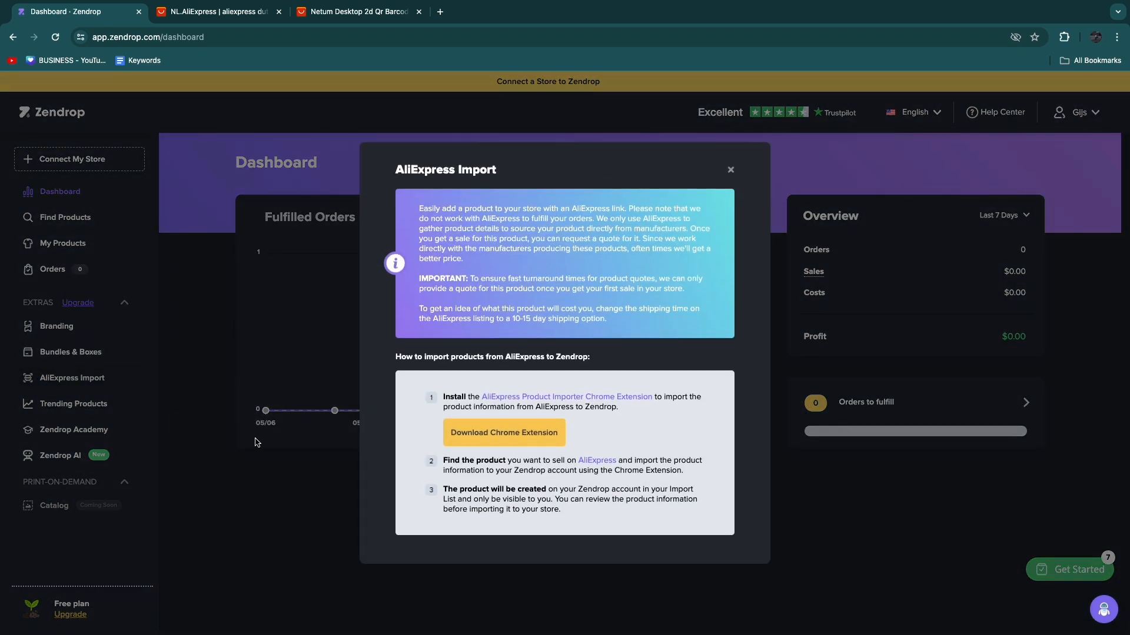
pyautogui.moveTo(634, 423)
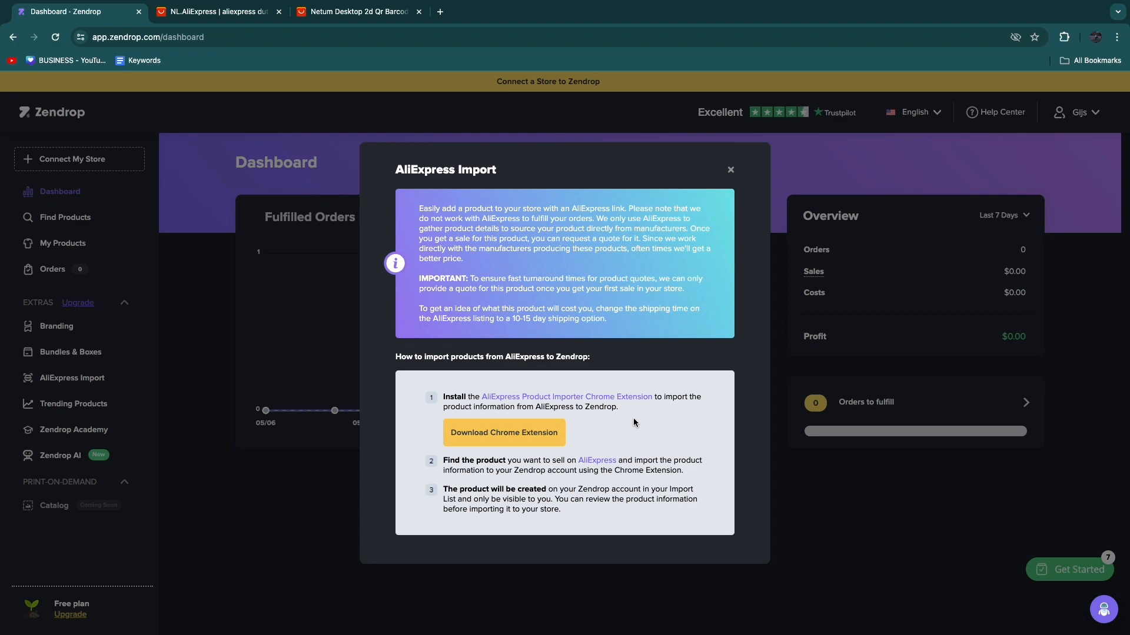
pyautogui.click(503, 432)
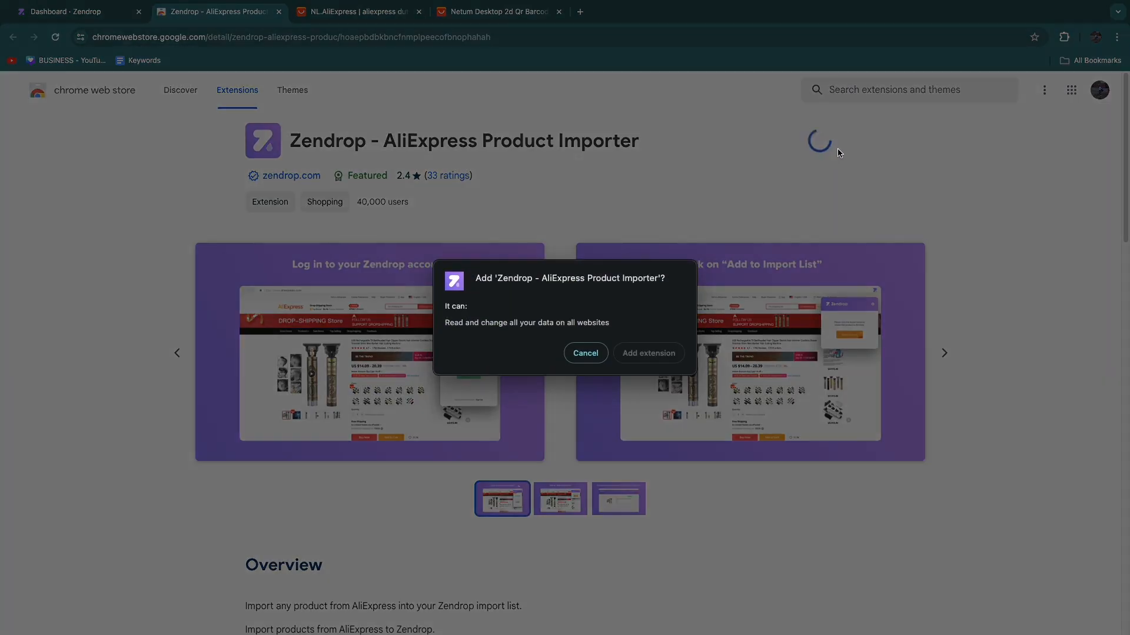
pyautogui.click(647, 353)
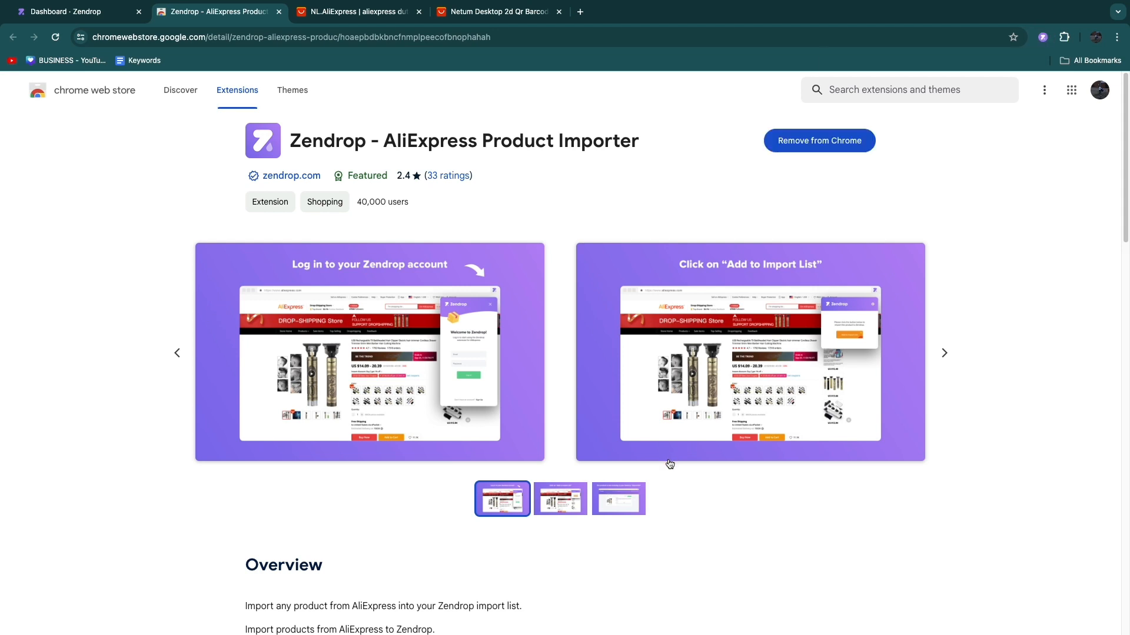
pyautogui.click(819, 141)
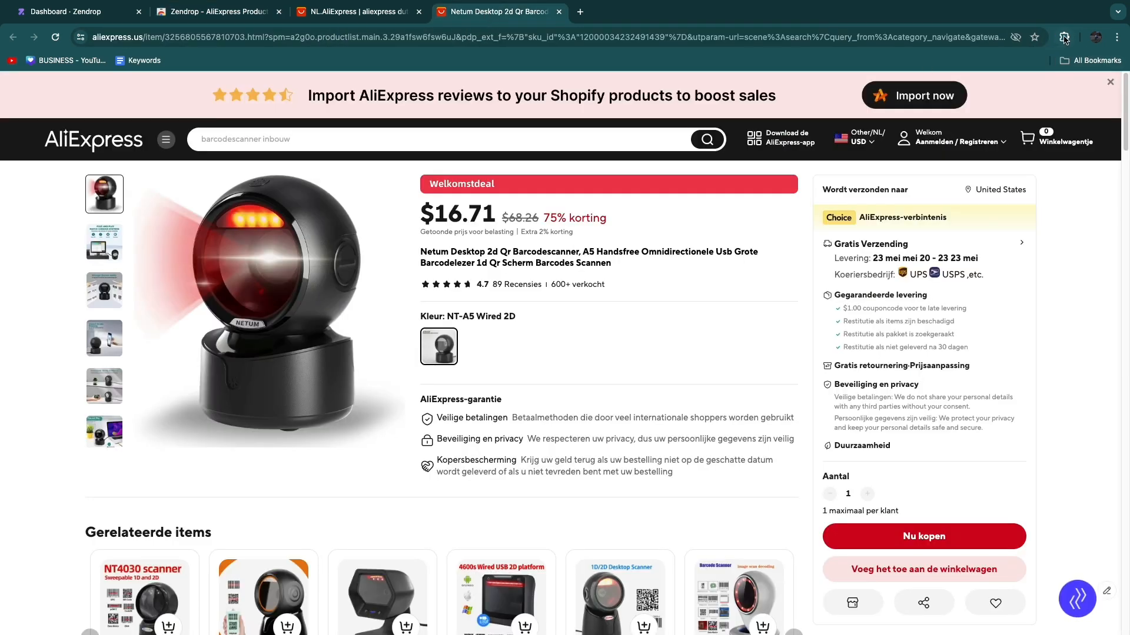
# Launch Zendrop - AliExpress Product Importer from the Extensions menu, then return to the Netum scanner tab.
pyautogui.click(1063, 37)
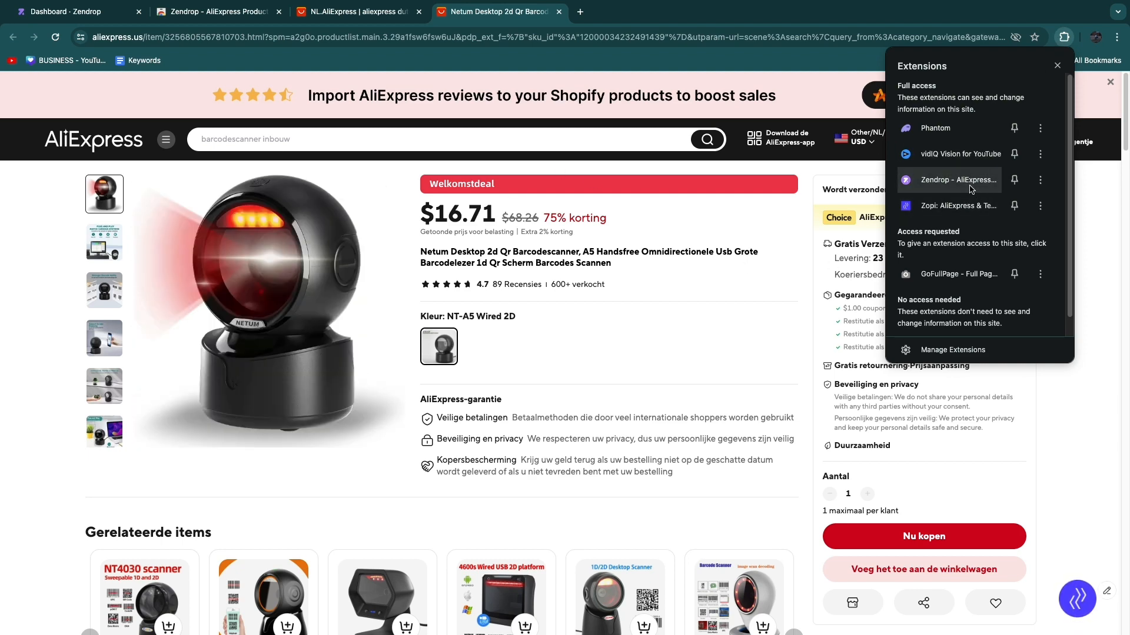
pyautogui.click(958, 179)
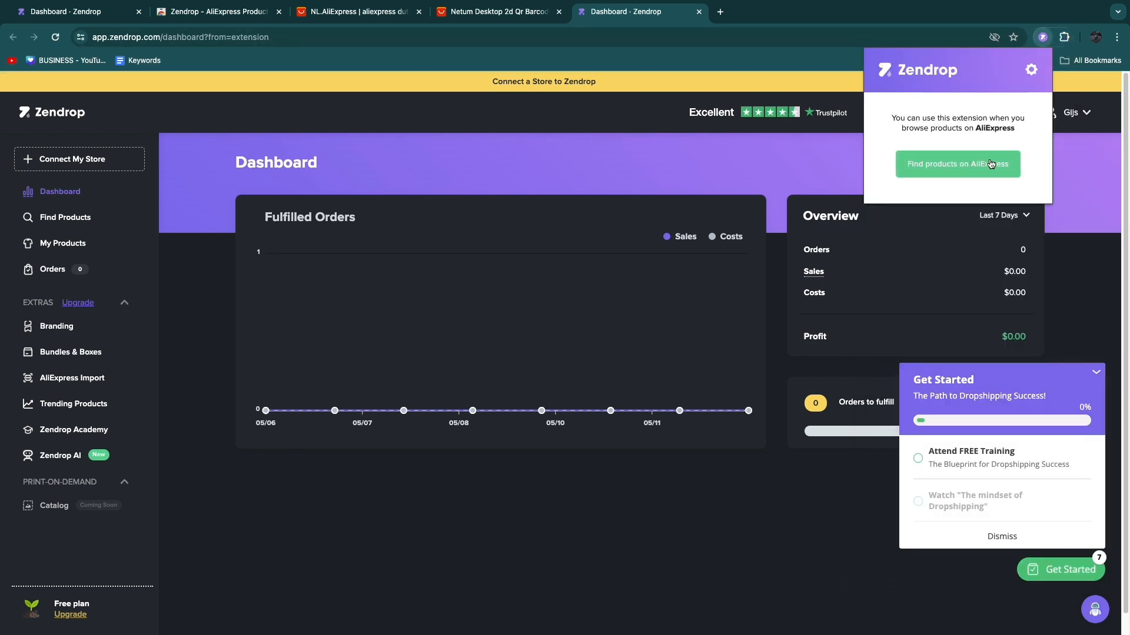
pyautogui.click(957, 163)
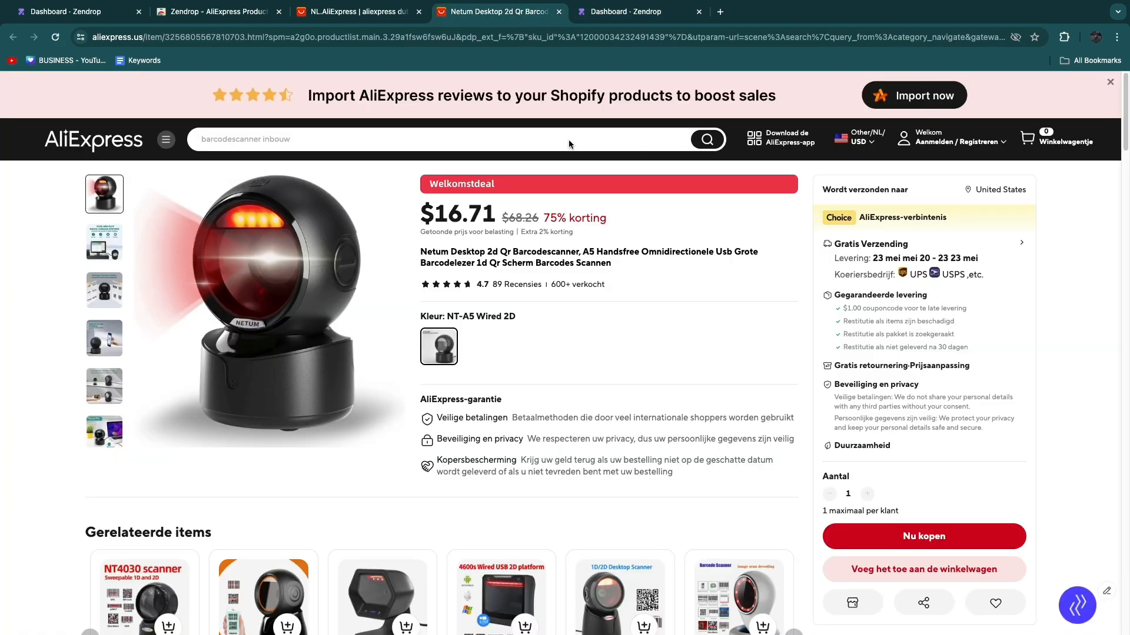
# Add the Netum scanner to the Zendrop import list via the extension, then return to Dashboard - Zendrop.
pyautogui.click(1064, 37)
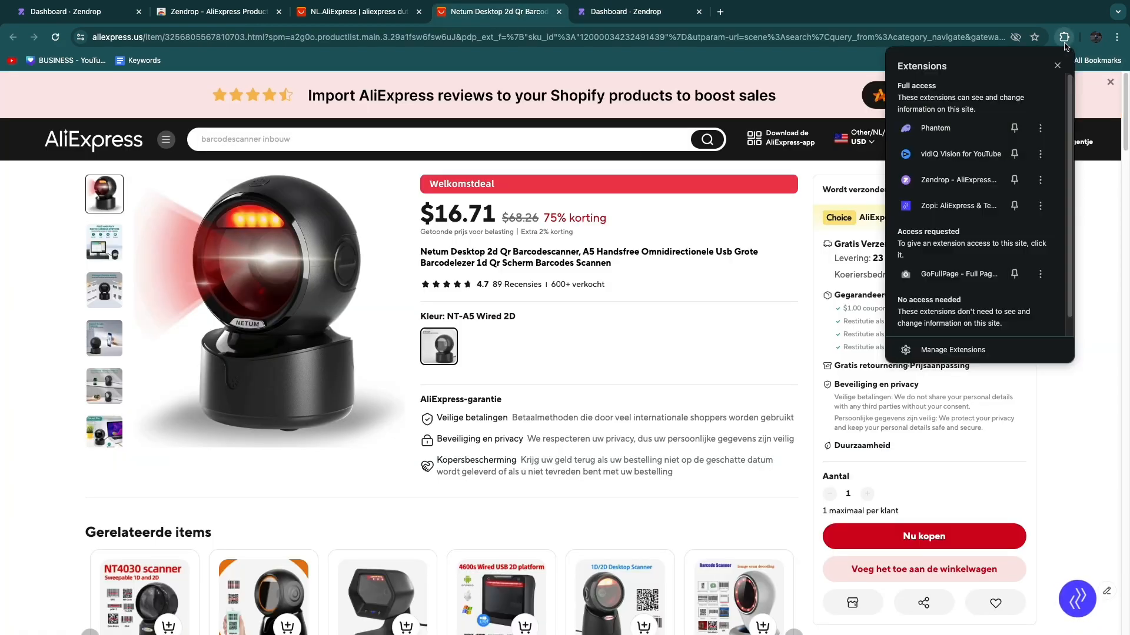
pyautogui.click(1042, 36)
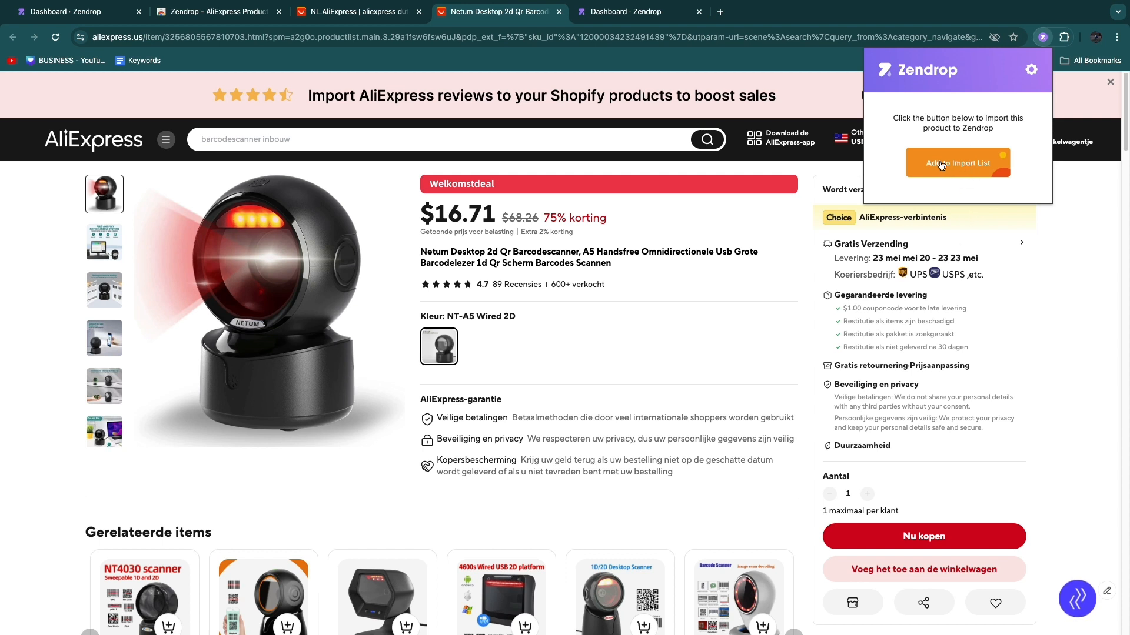
pyautogui.click(957, 163)
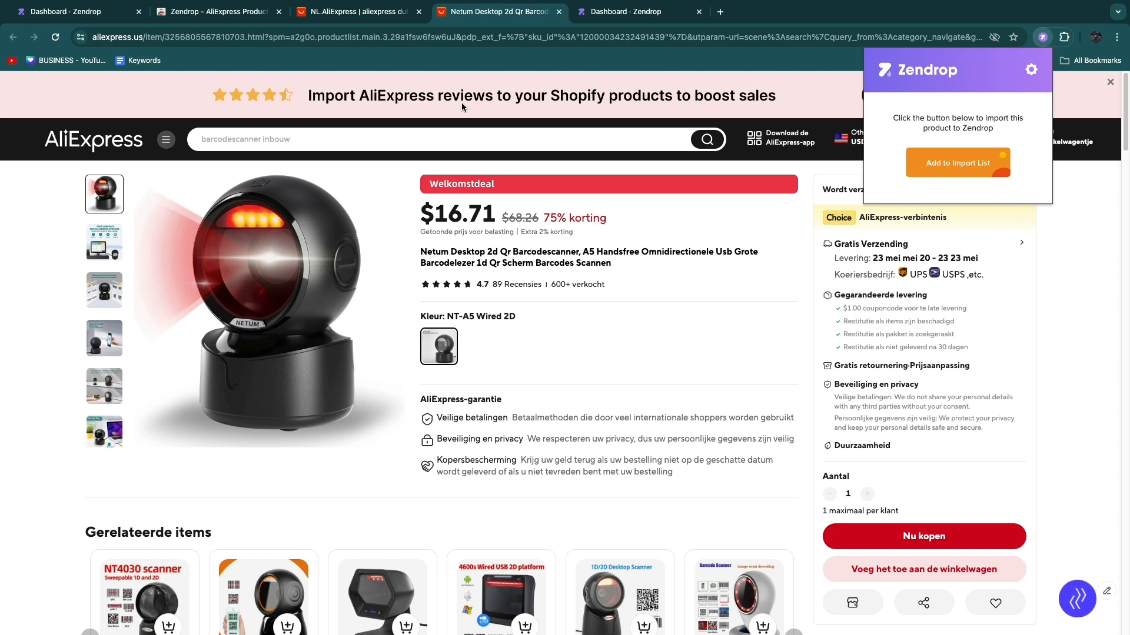
pyautogui.click(72, 12)
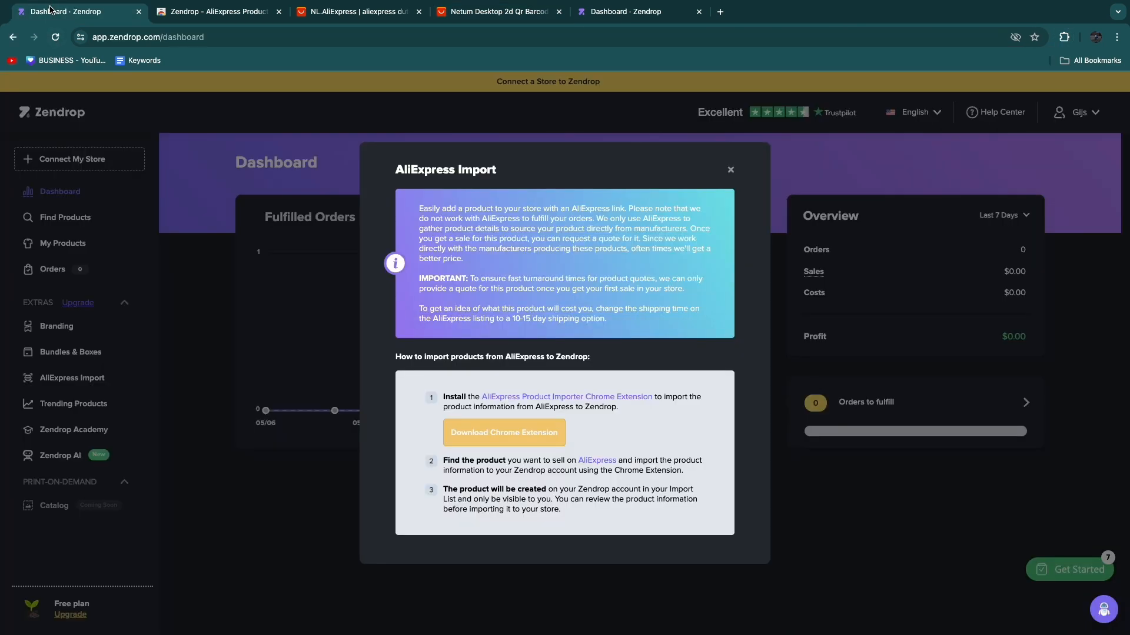
# Close the AliExpress Import dialog and open Review & Publish for the 420ml Electric Hydrogen Rich Cup.
pyautogui.click(729, 170)
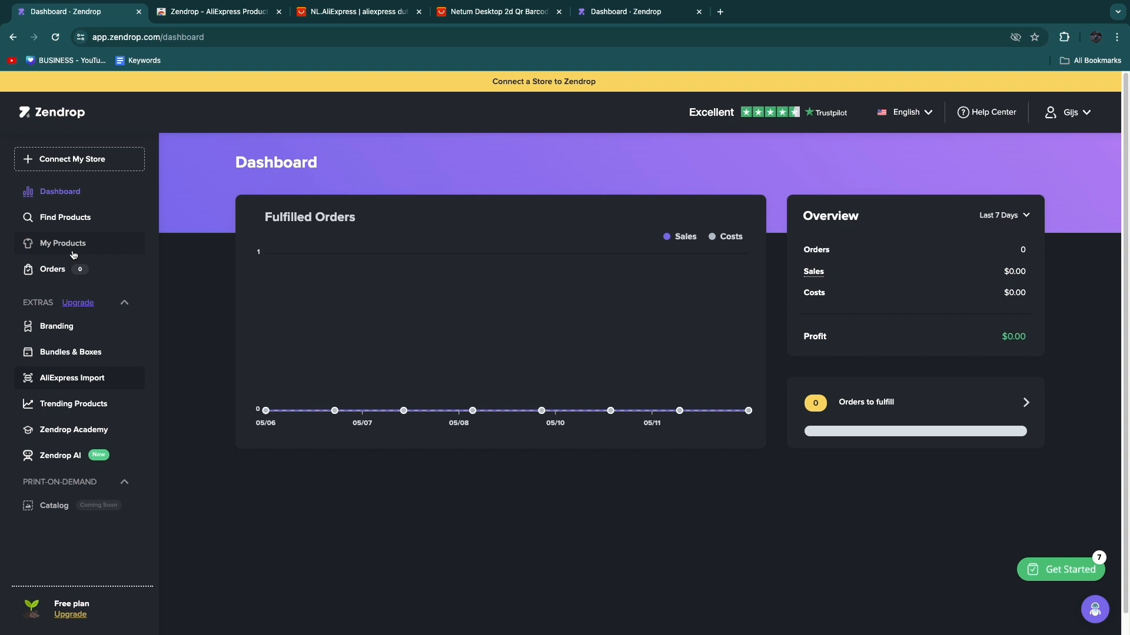
pyautogui.click(63, 243)
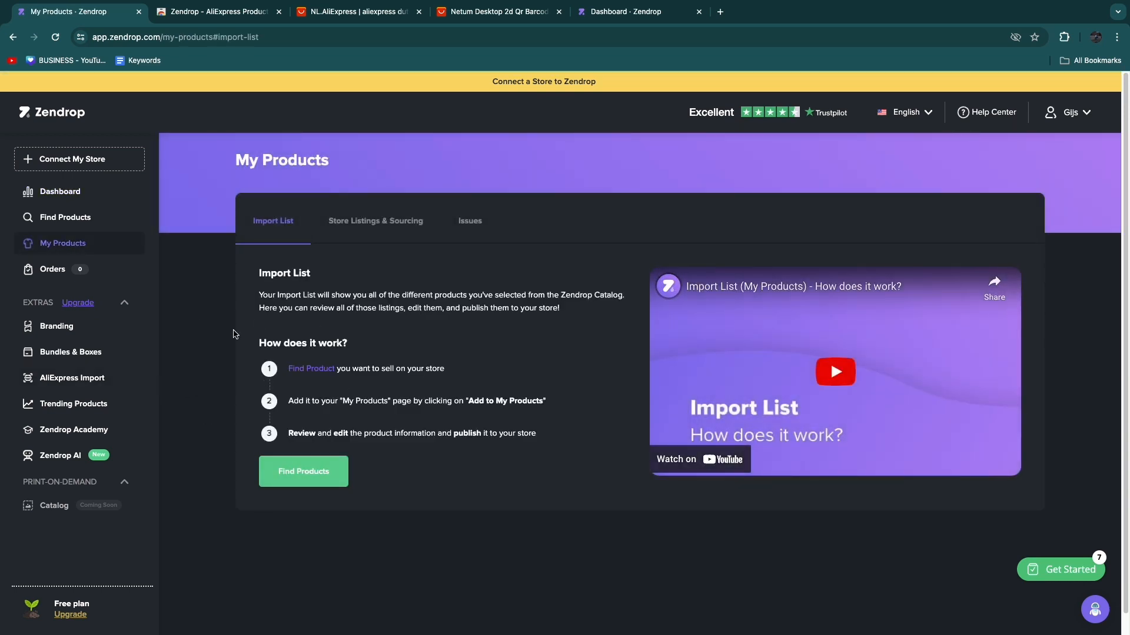
pyautogui.moveTo(204, 311)
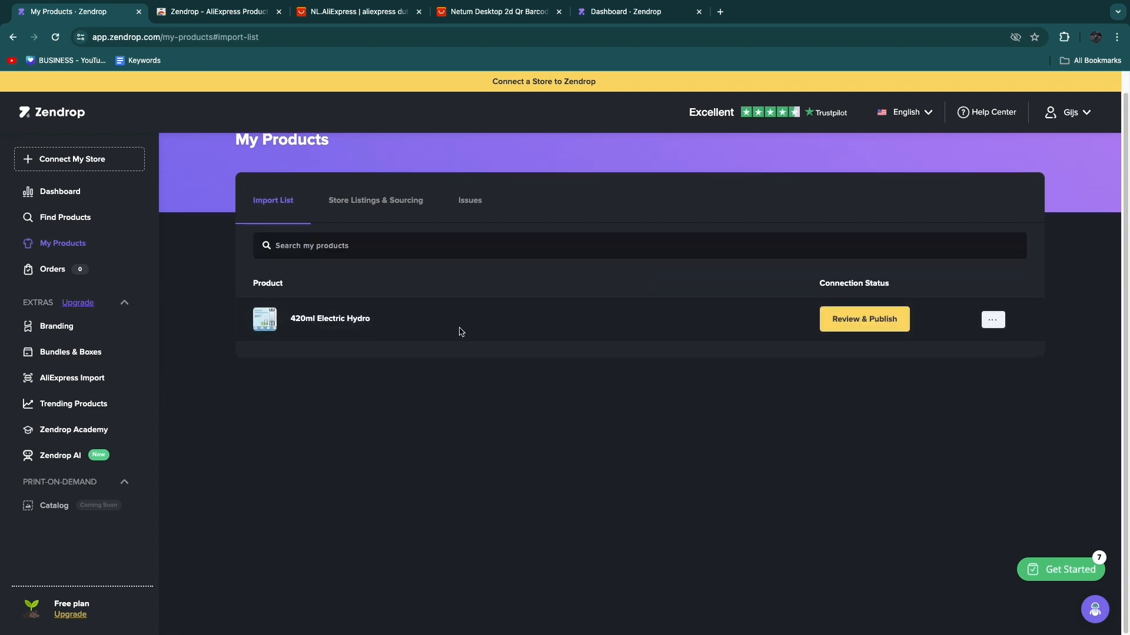
pyautogui.moveTo(585, 370)
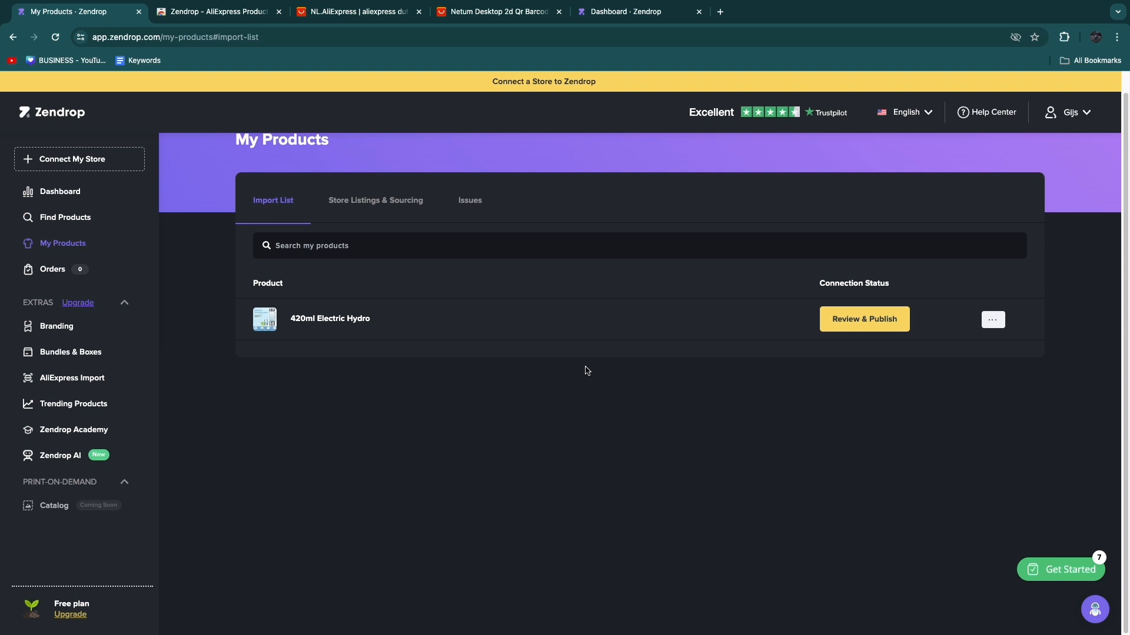
pyautogui.click(863, 319)
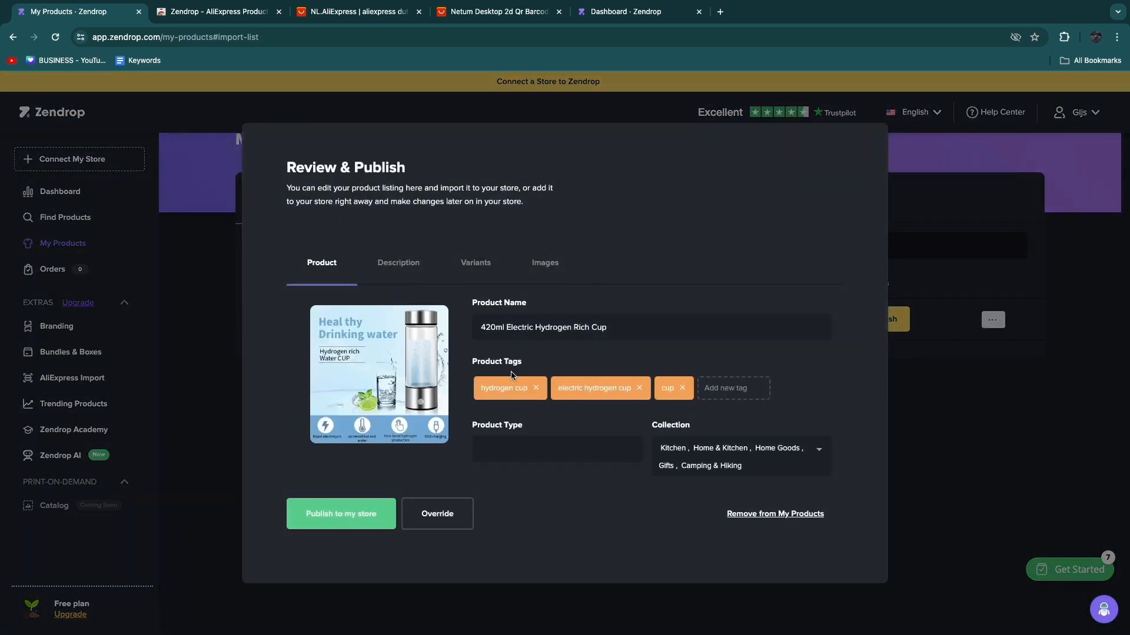